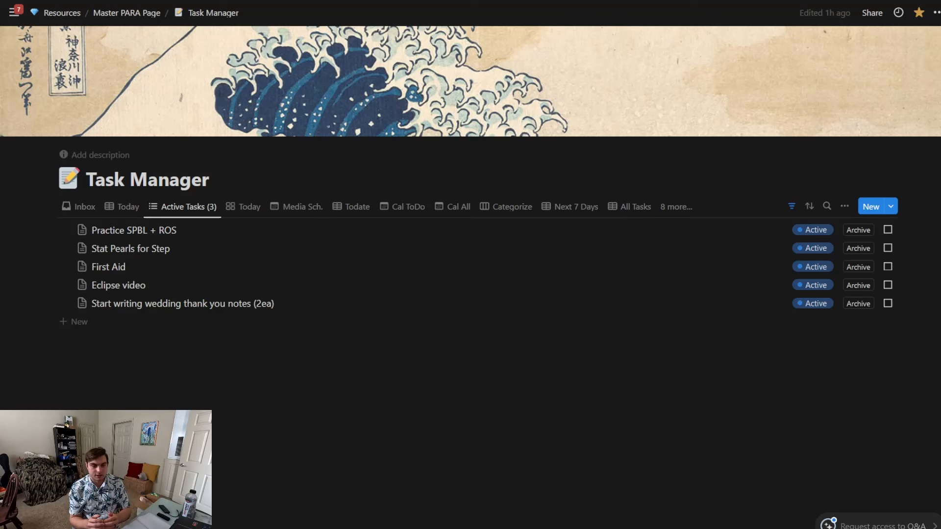
mouse_move(181, 206)
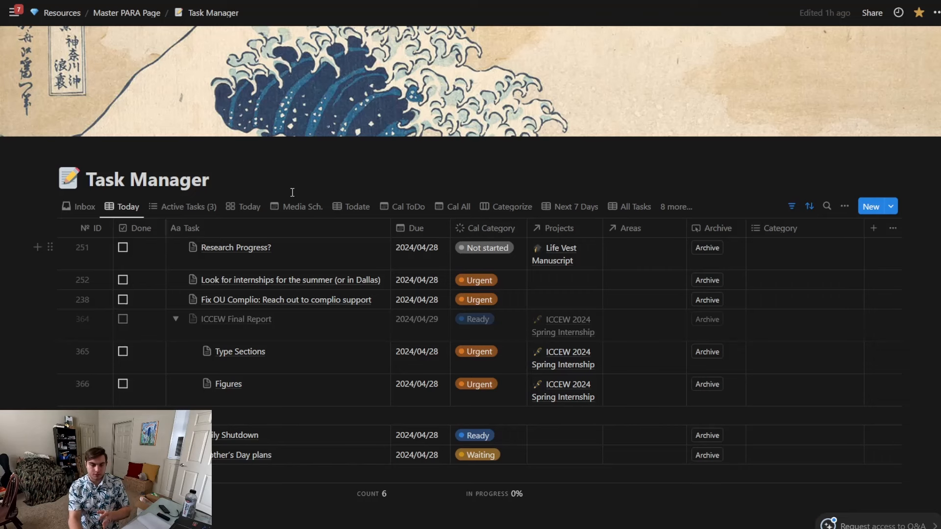
mouse_move(585, 228)
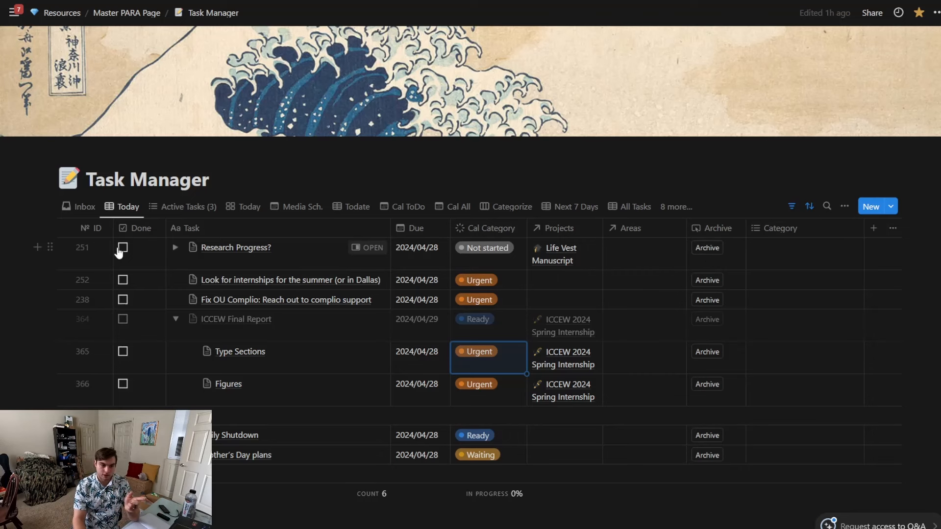
mouse_move(483, 251)
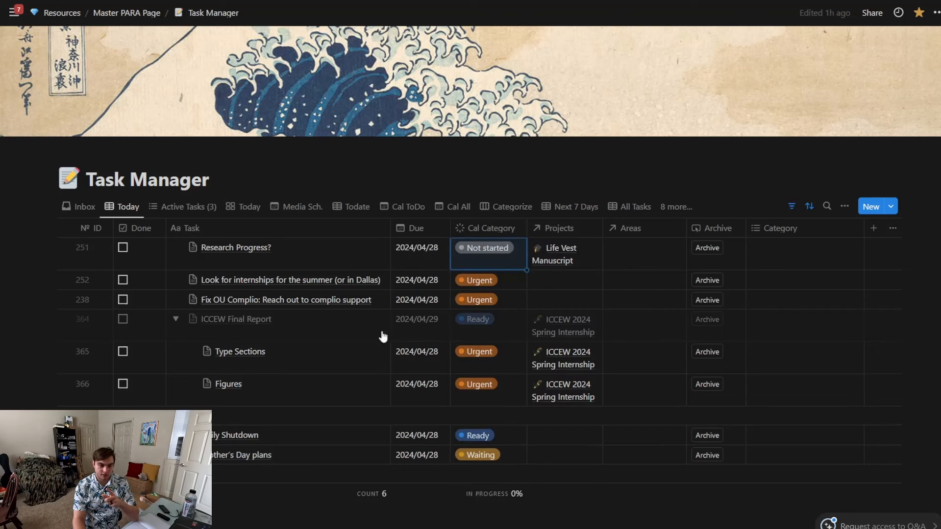
left_click(485, 247)
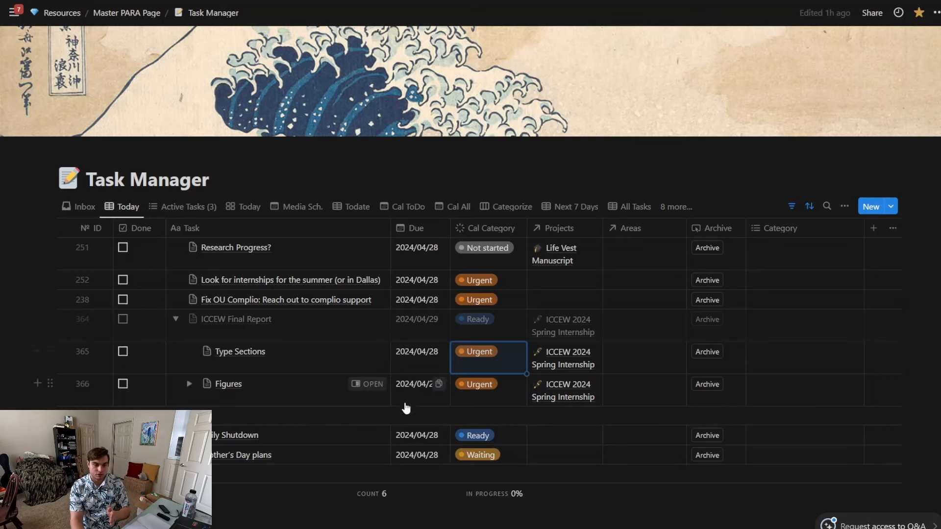
Create a 'Ready task' in the Inbox from the default template, then close its side peek
left_click(83, 206)
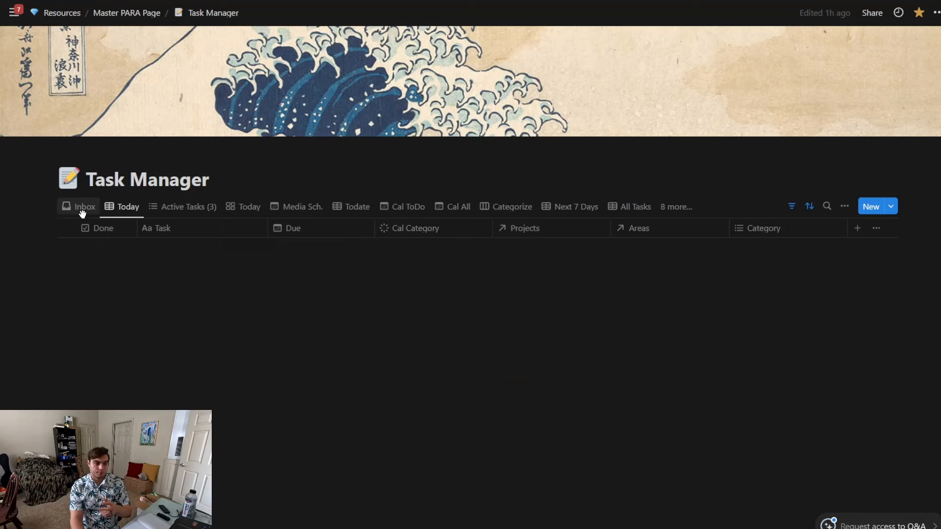
left_click(84, 206)
type("Ready task")
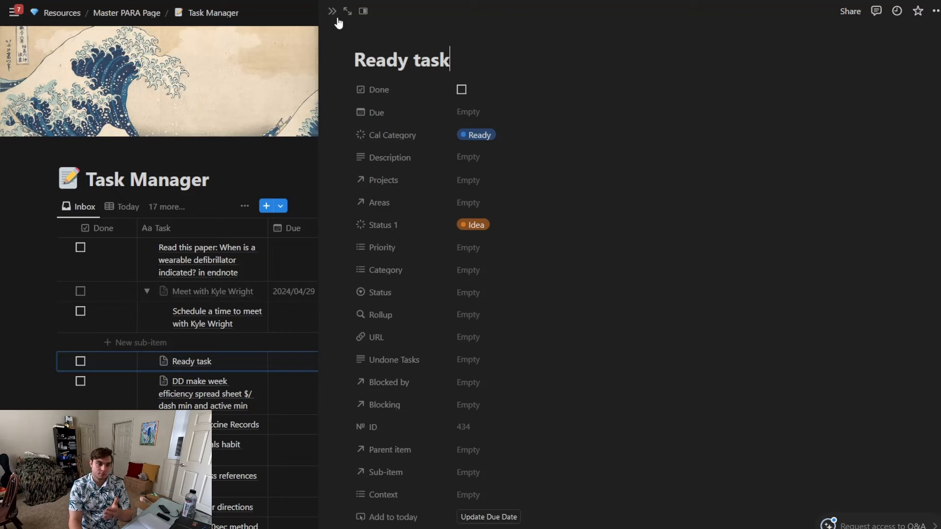
left_click(332, 11)
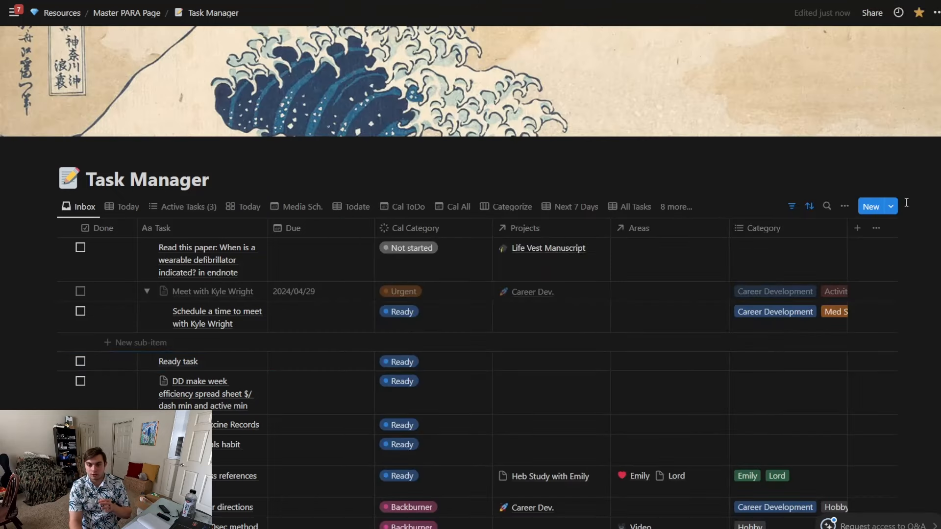
Create Media/Video Template and Q Progress Report tasks, trash Ready and Media/Video, then view Today board
left_click(890, 207)
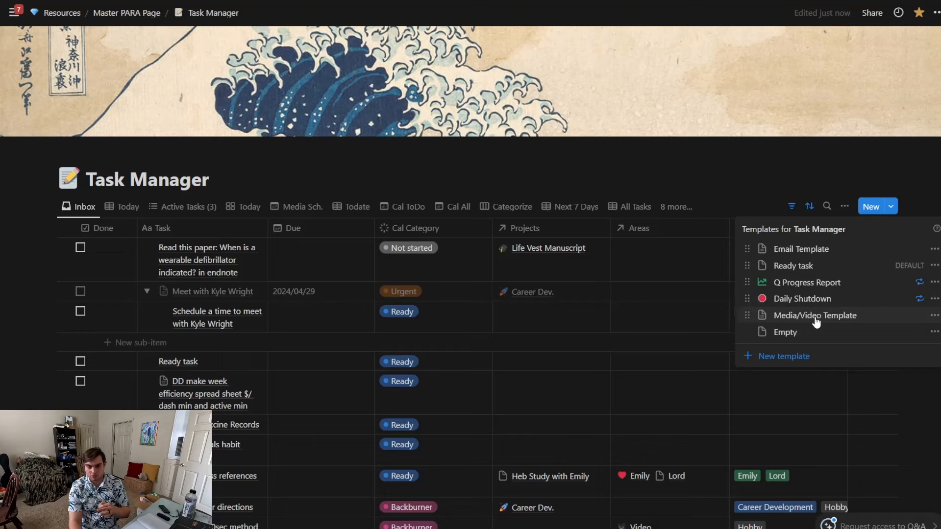
left_click(815, 315)
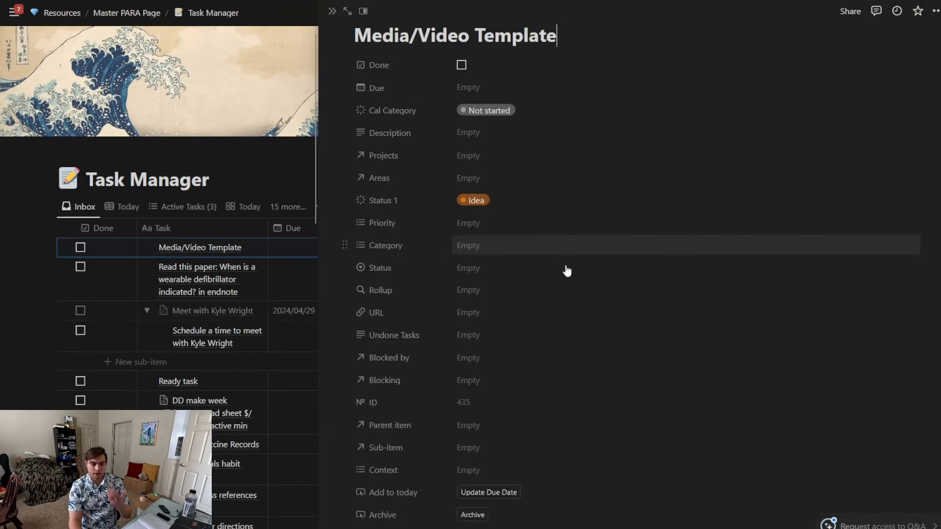
scroll("down", 3)
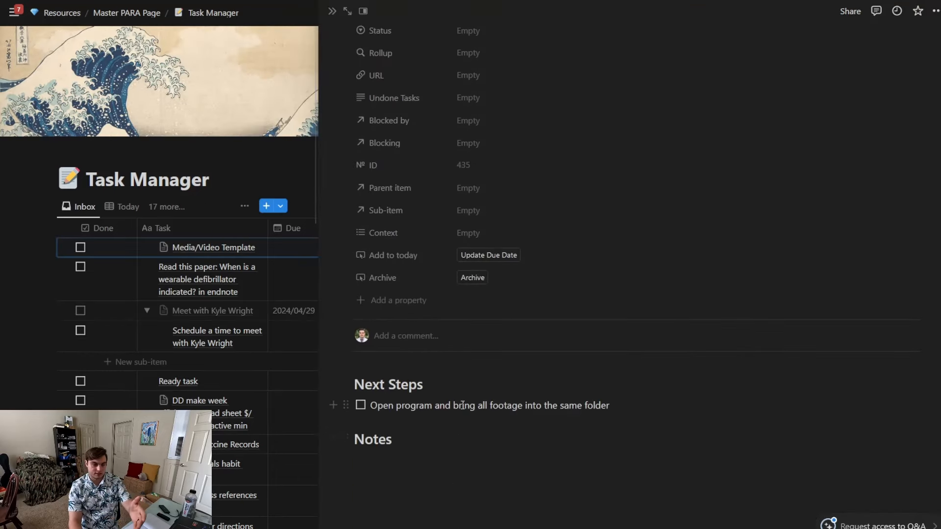
mouse_move(420, 267)
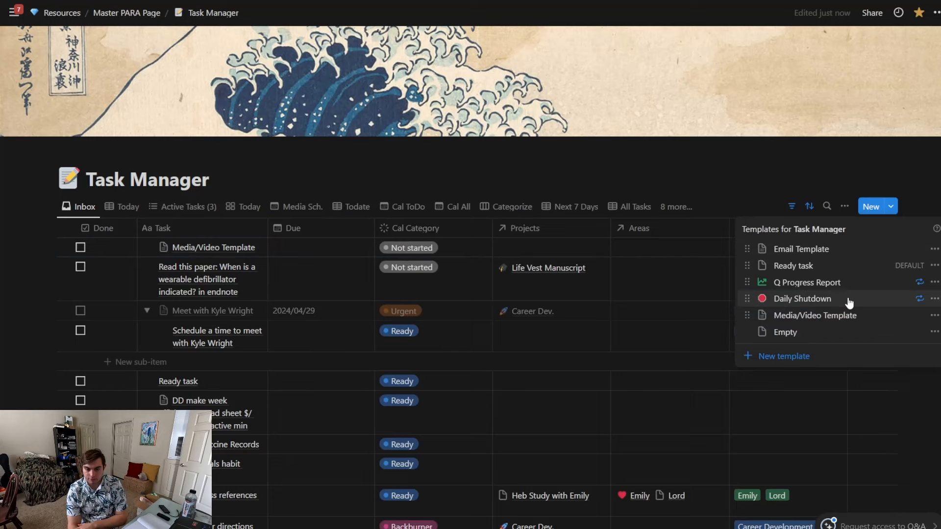
mouse_move(844, 291)
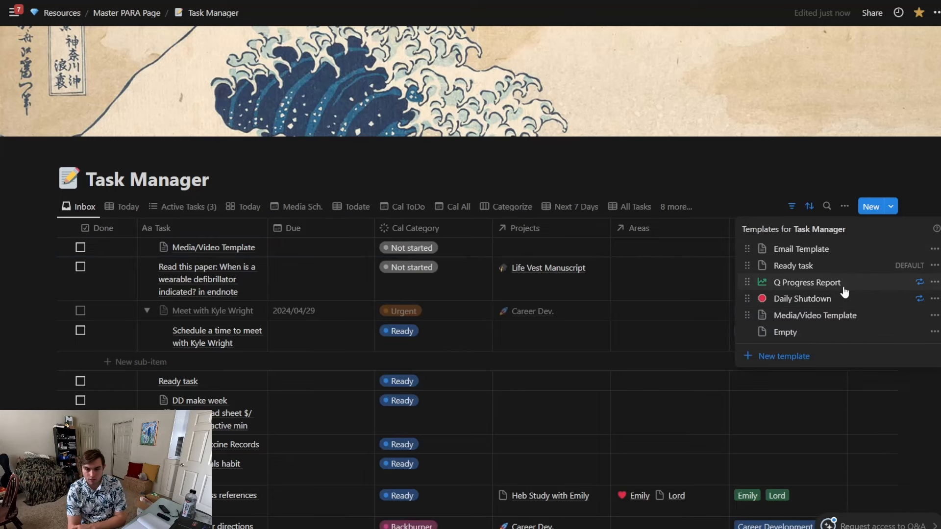
left_click(806, 282)
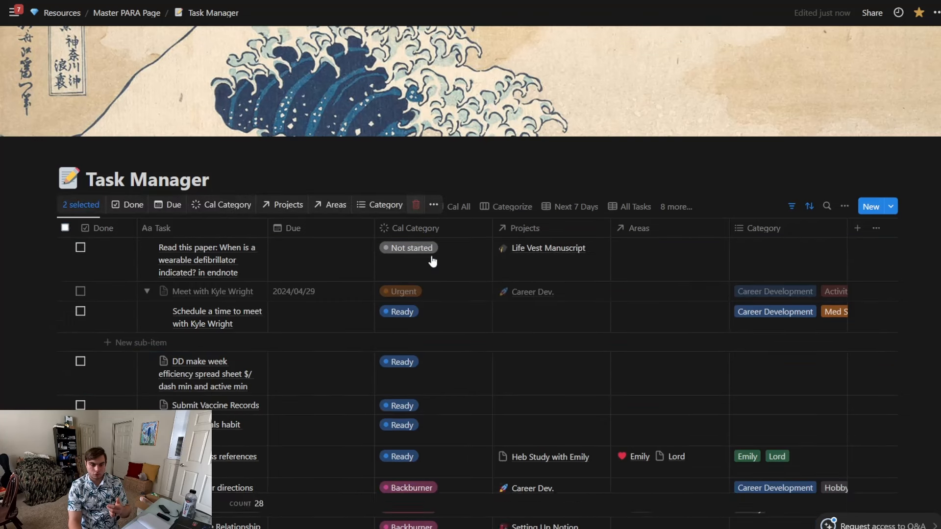
left_click(415, 205)
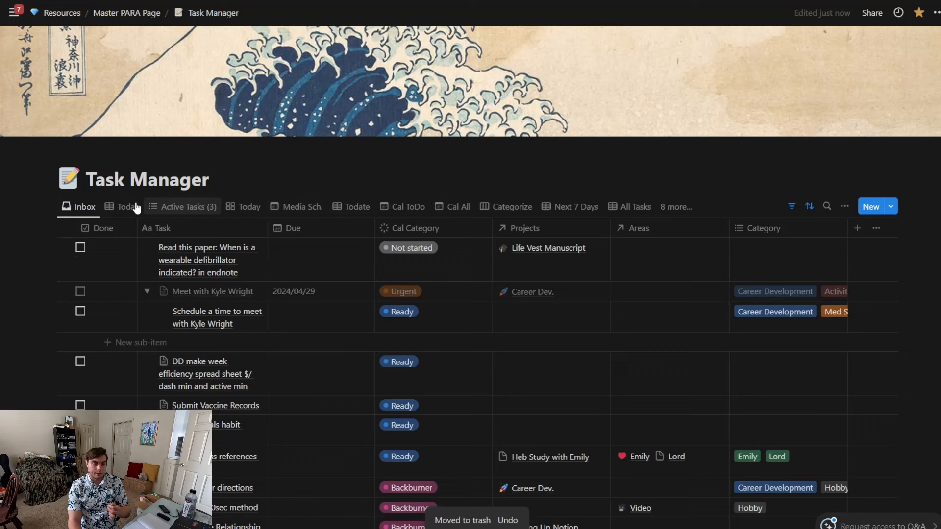
left_click(248, 206)
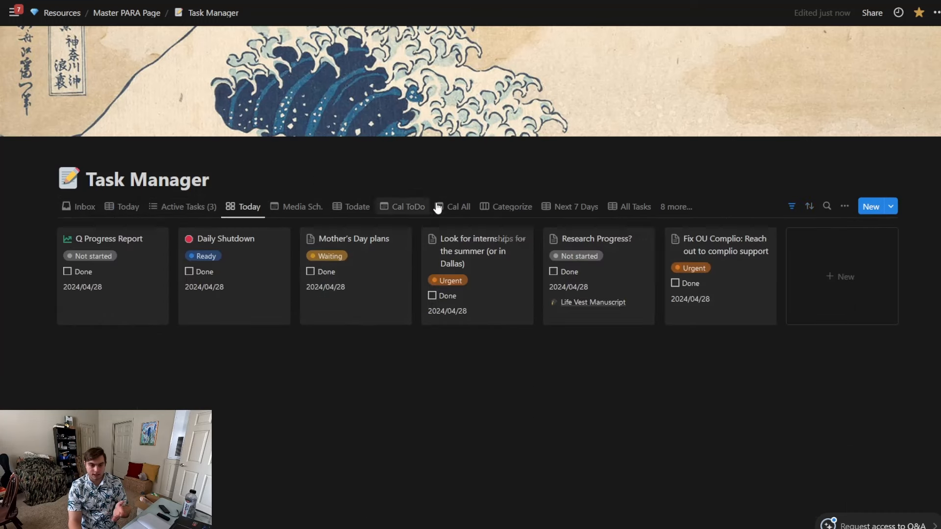
Open the Cal ToDo calendar and scroll down to the April 2024 Media Sch. calendar
left_click(457, 207)
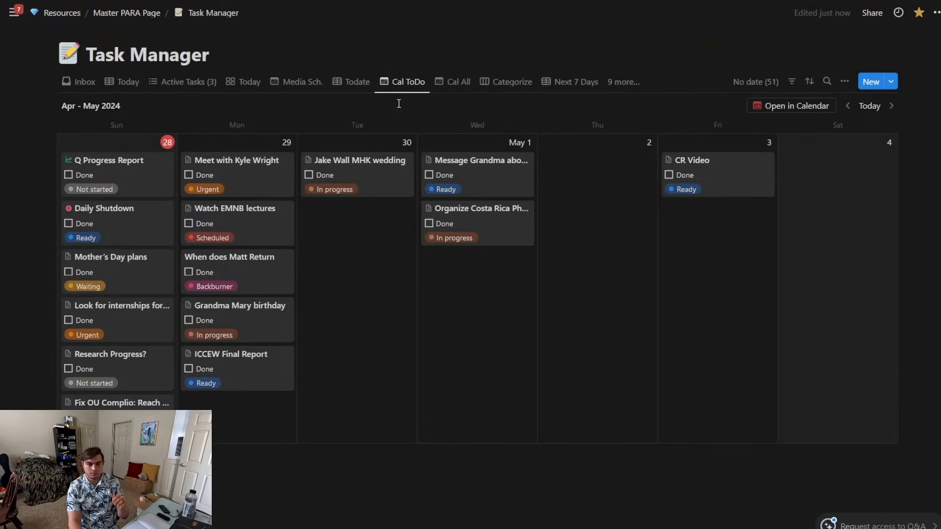
scroll("down", 3)
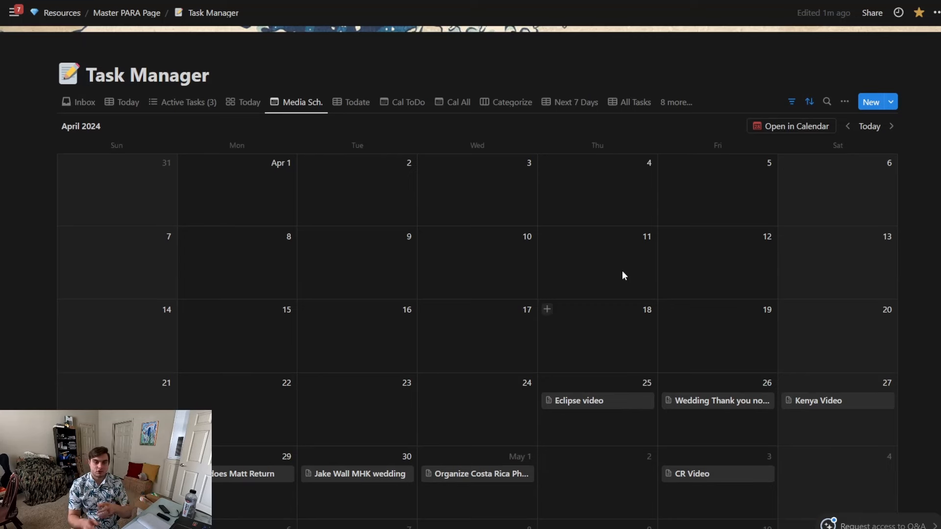
mouse_move(619, 268)
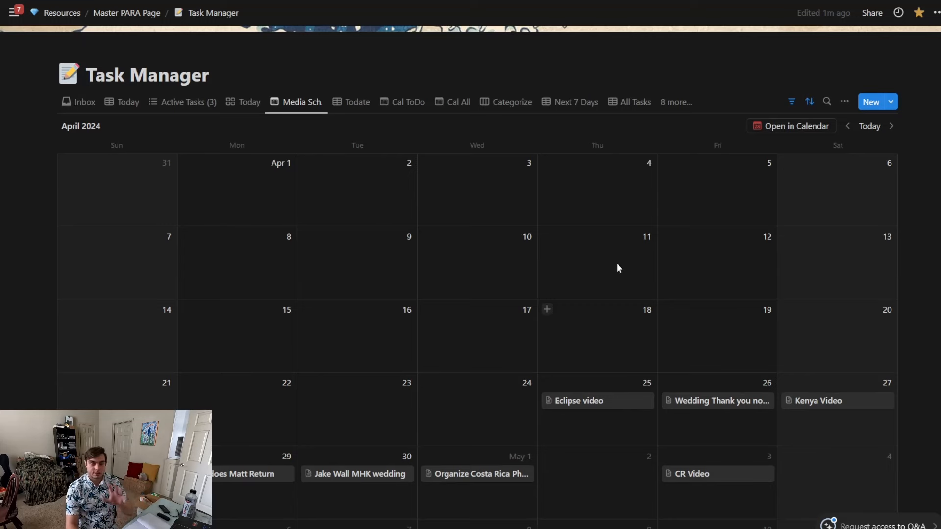
Browse the Next 7 Days, Todate and Today views, then show the Categorize board
scroll("down", 3)
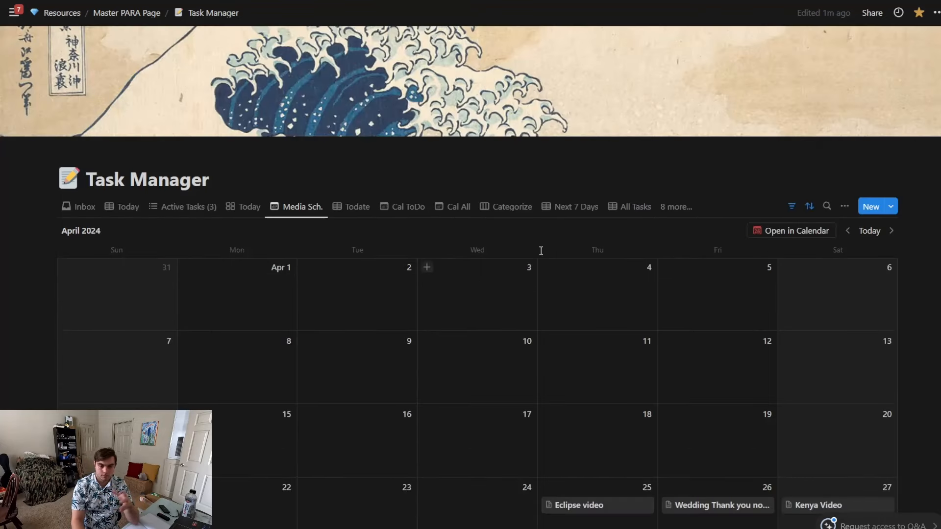
mouse_move(596, 220)
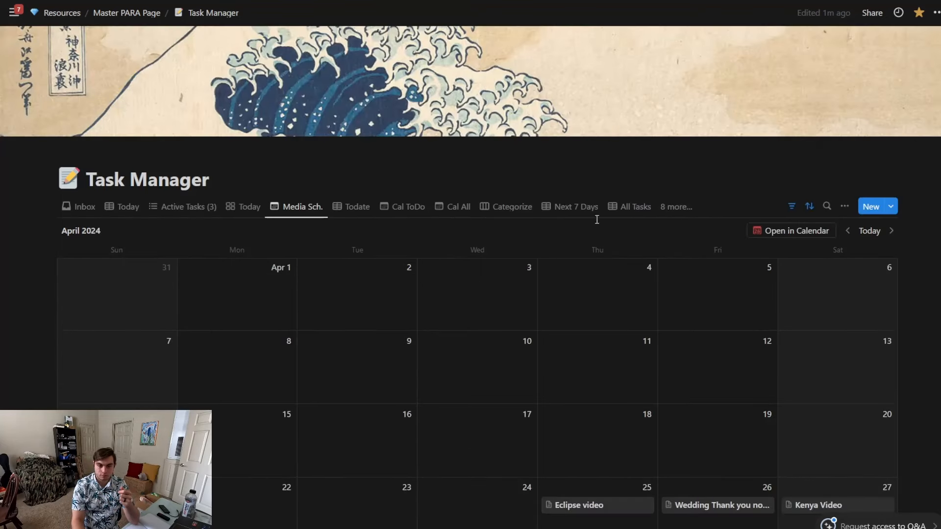
left_click(574, 206)
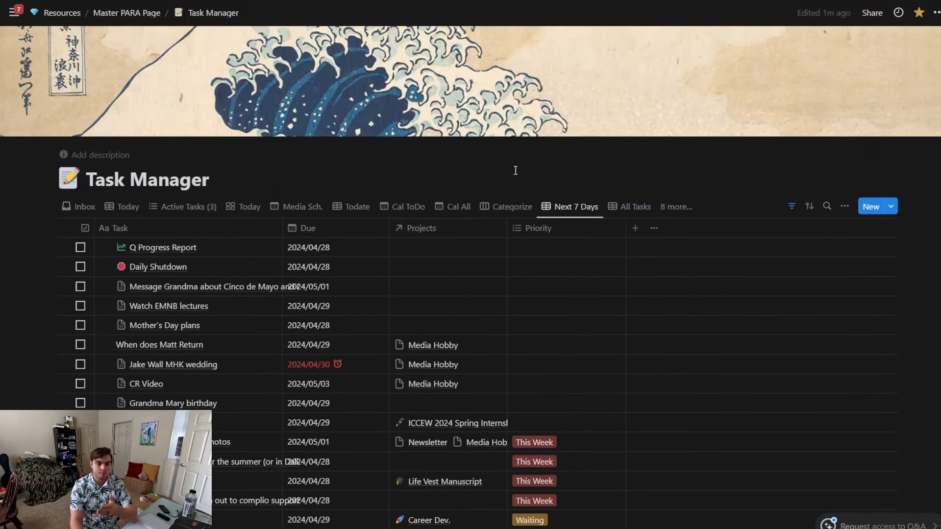
left_click(356, 207)
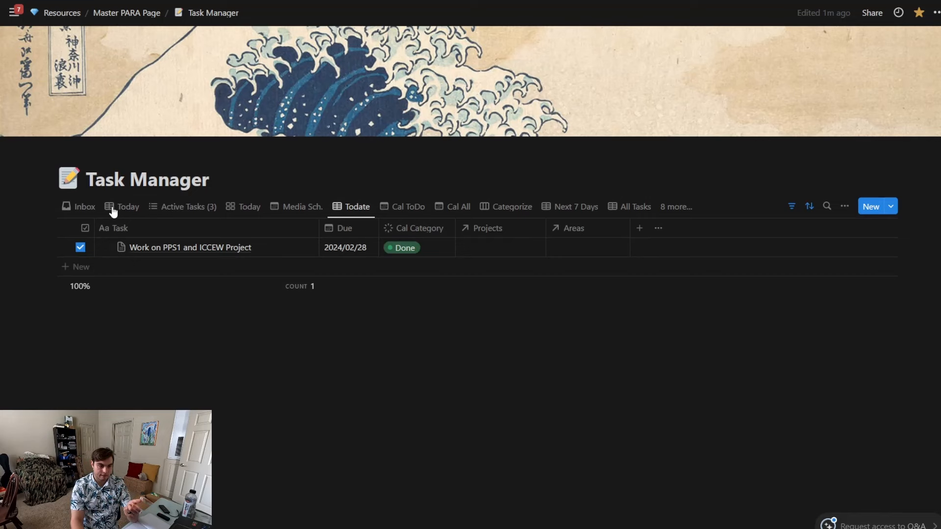
left_click(127, 206)
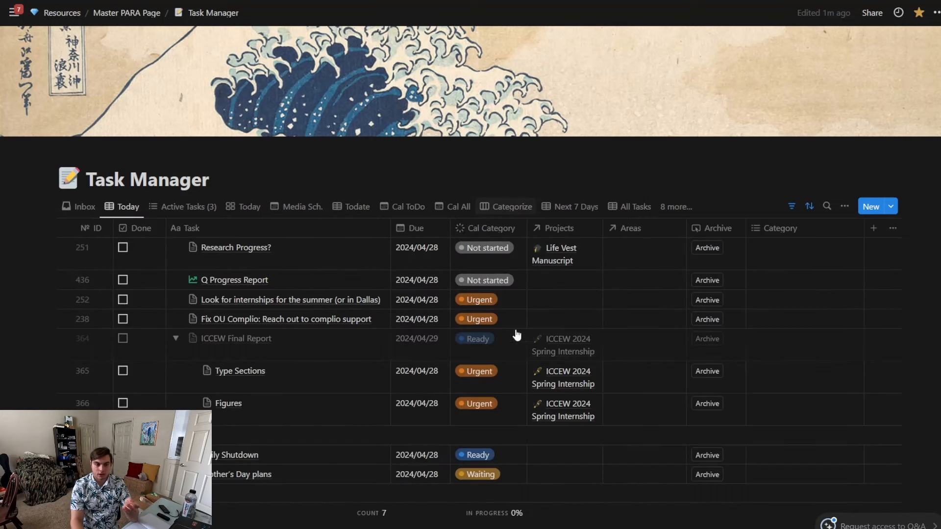
left_click(510, 207)
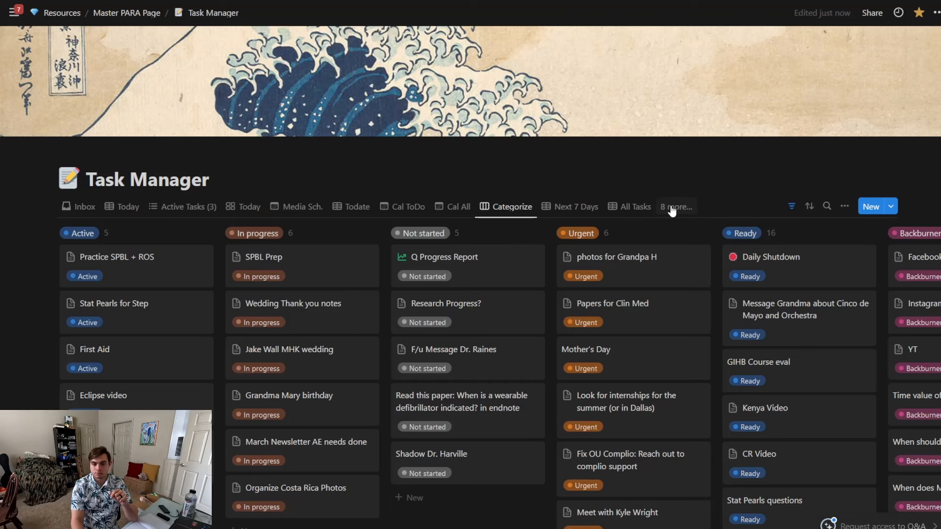
left_click(676, 206)
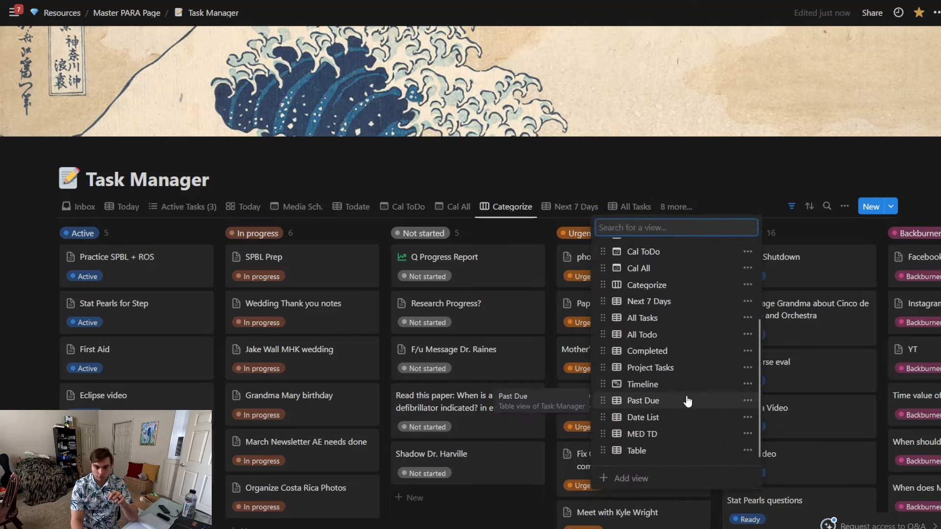
mouse_move(650, 384)
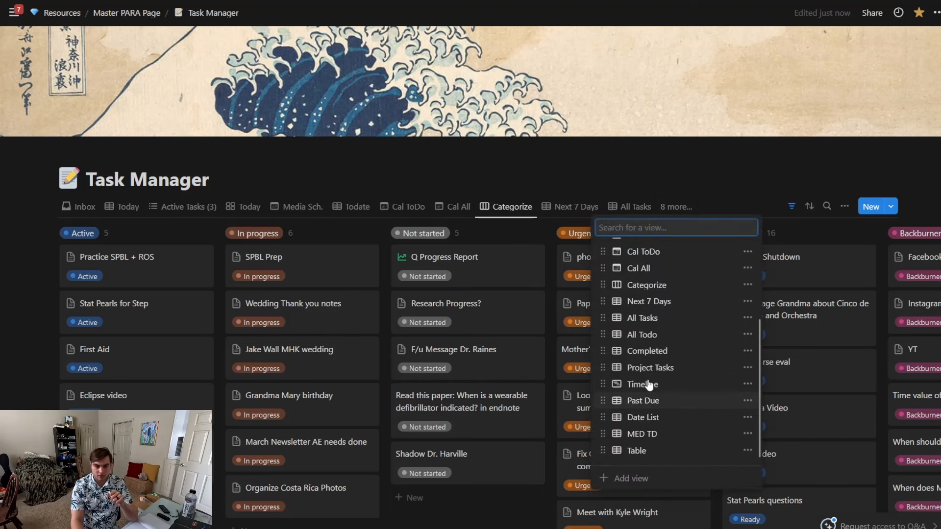
Look over the Past Due table of overdue tasks, then return to the Today table
left_click(641, 400)
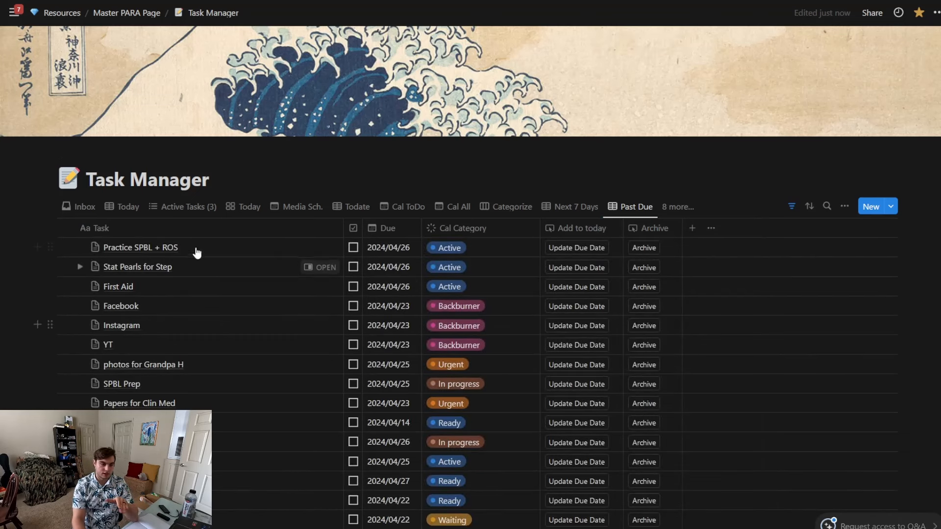
mouse_move(406, 260)
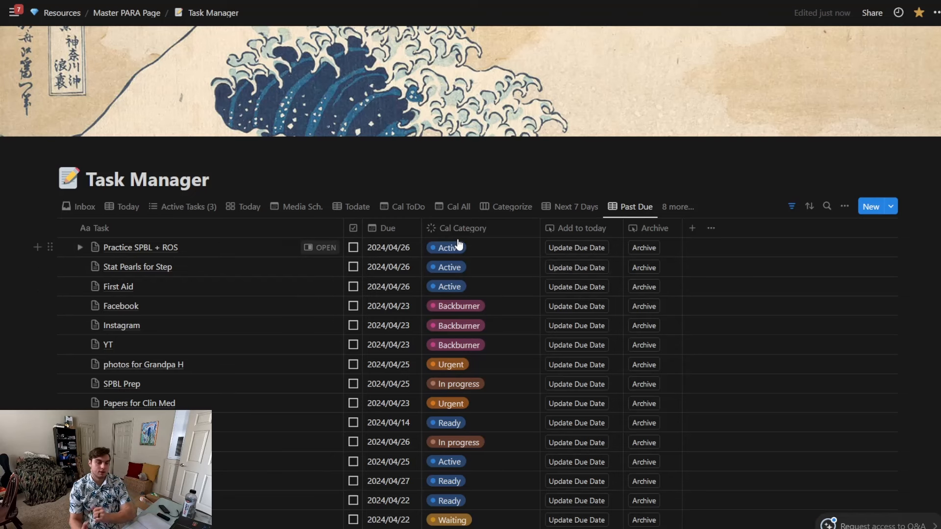
mouse_move(396, 219)
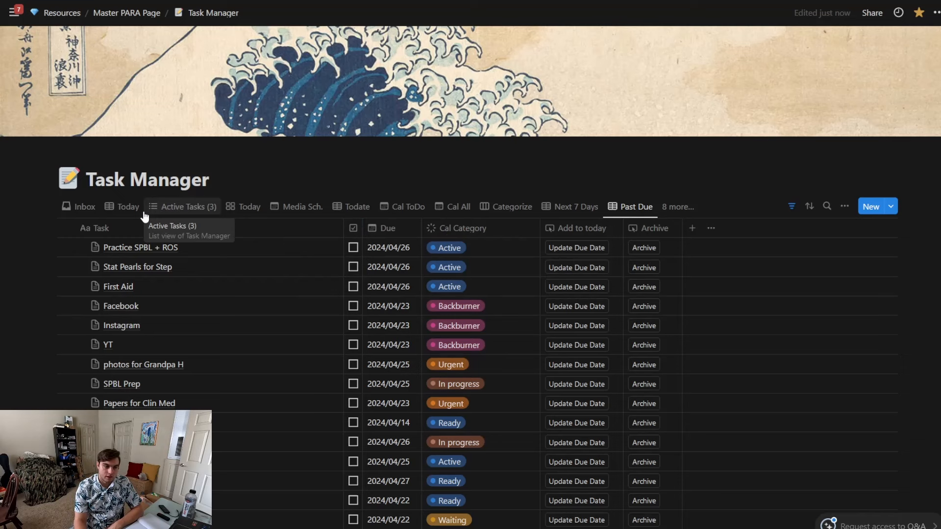
left_click(126, 206)
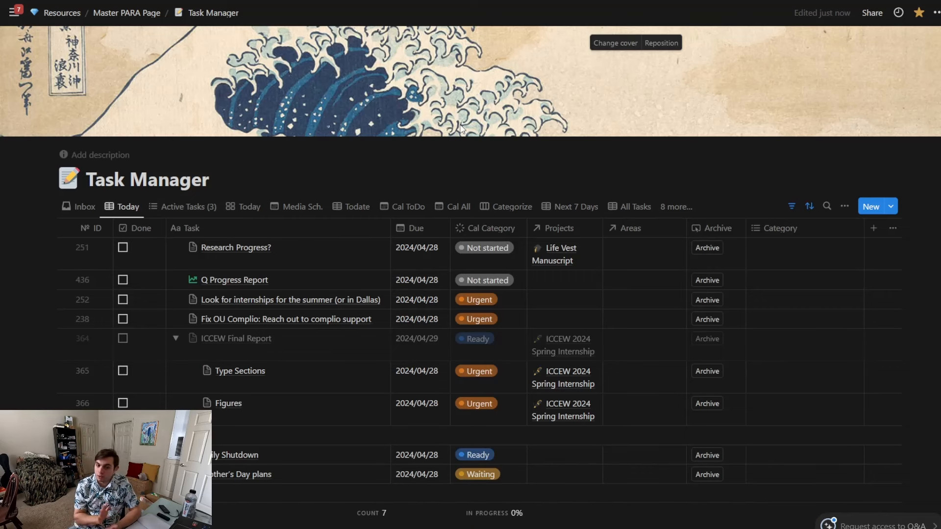
mouse_move(497, 106)
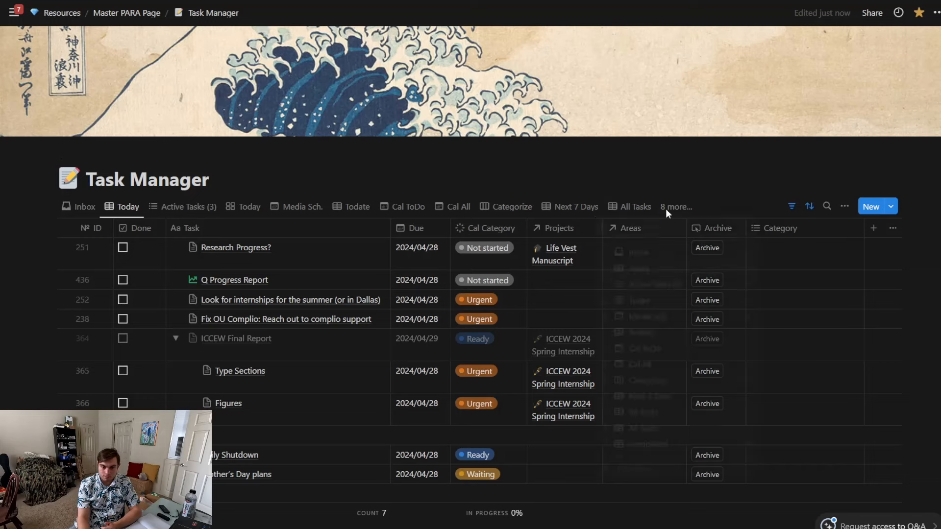
Open the '8 more…' list of all Task Manager database views
left_click(675, 207)
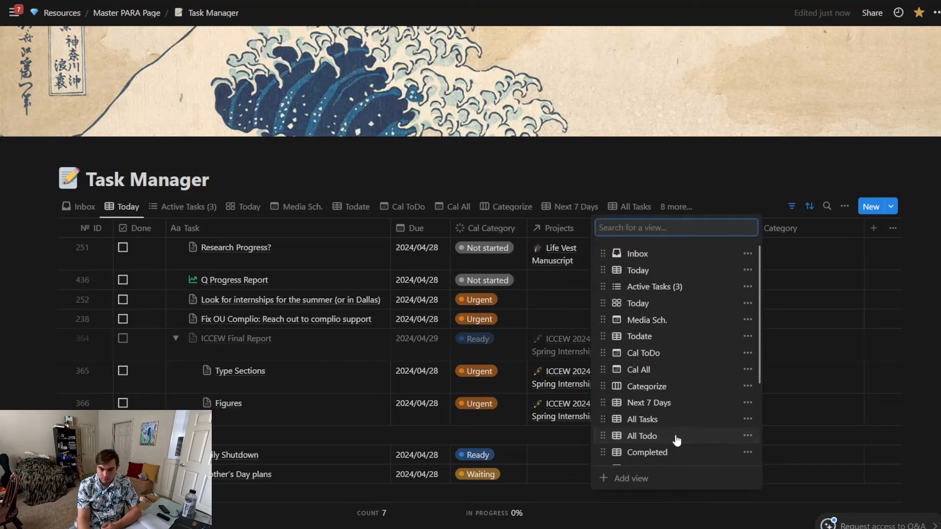
Switch to the All Todo table of tasks grouped by category and scroll through it
left_click(641, 436)
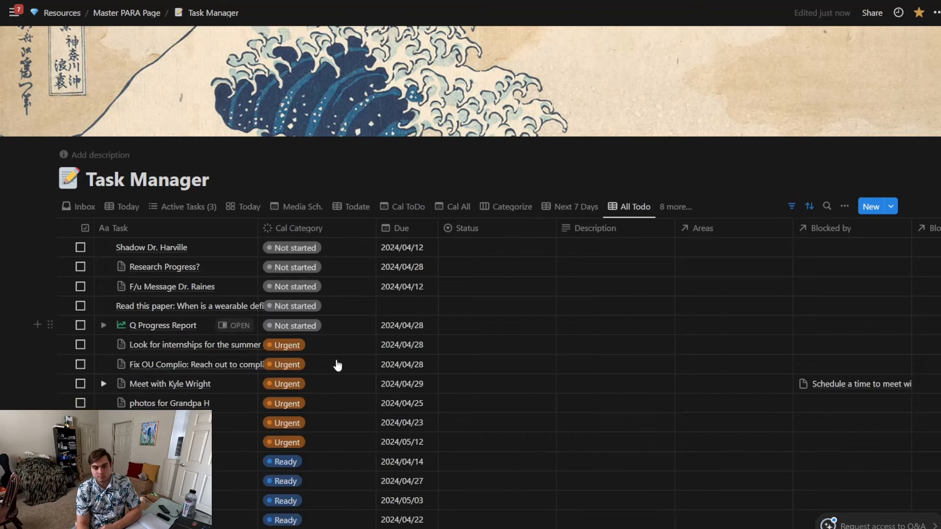
scroll("down", 3)
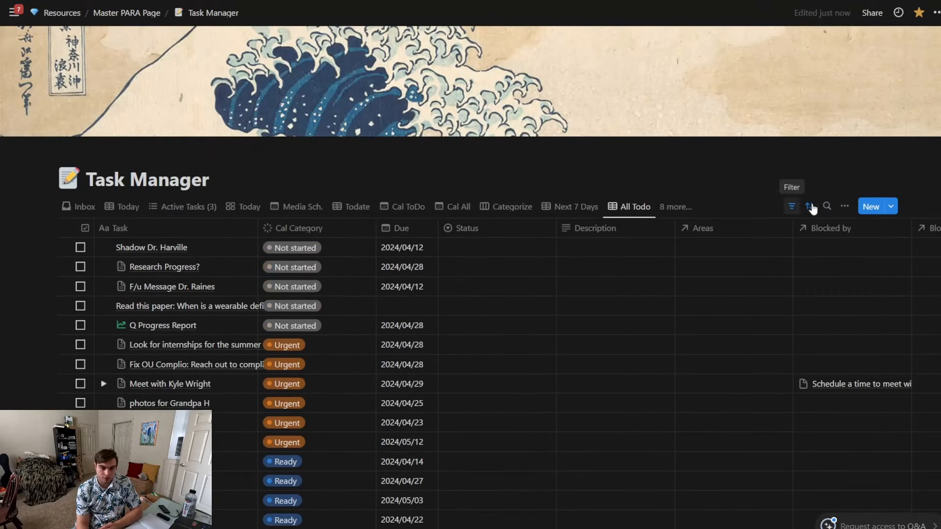
left_click(791, 206)
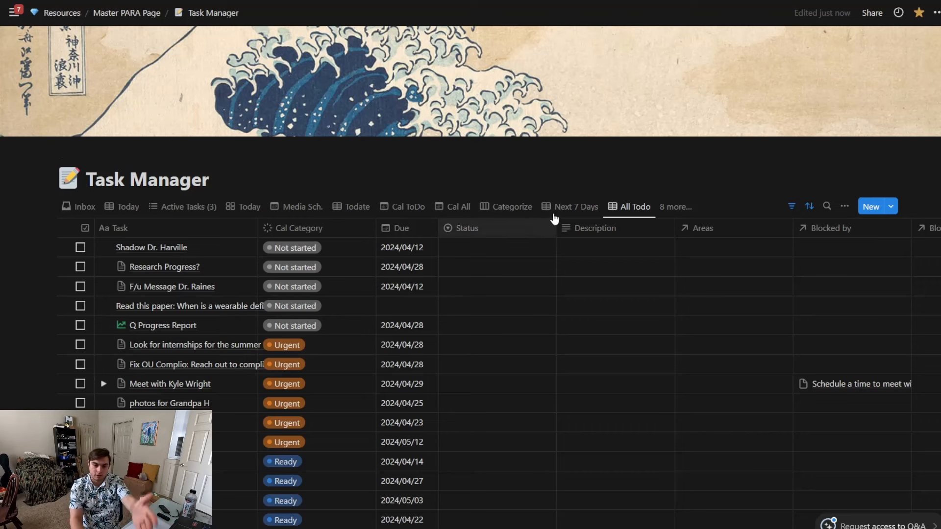
mouse_move(808, 205)
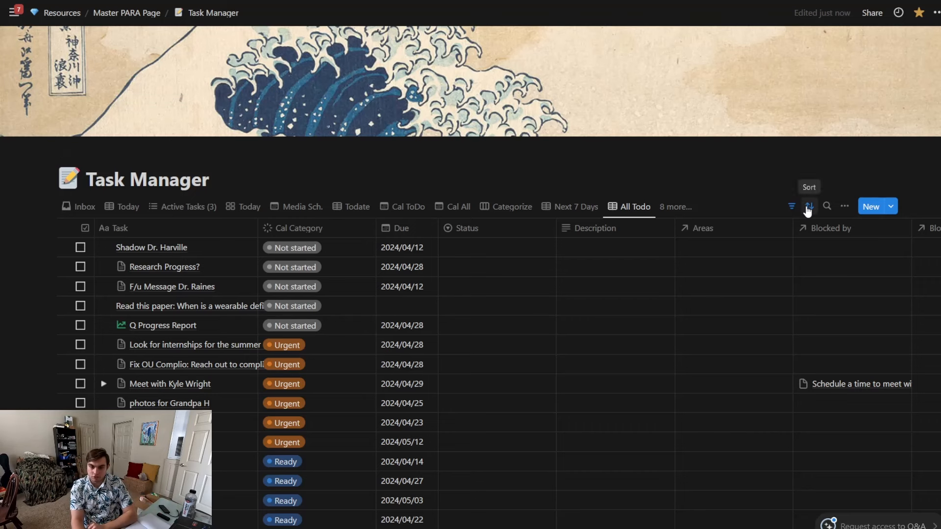
Reveal the Cal Category ascending sort and Done: Unchecked filter, then scroll the 53 to-dos
left_click(808, 207)
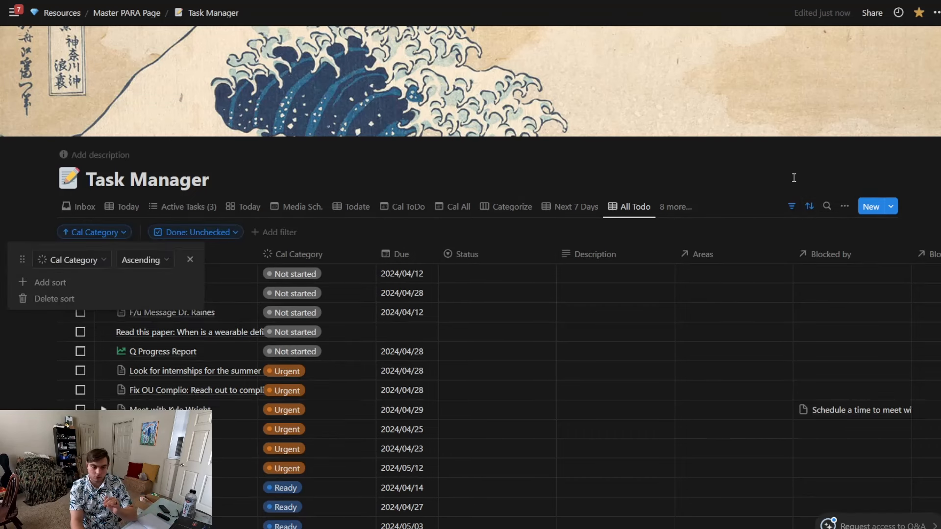
scroll("down", 3)
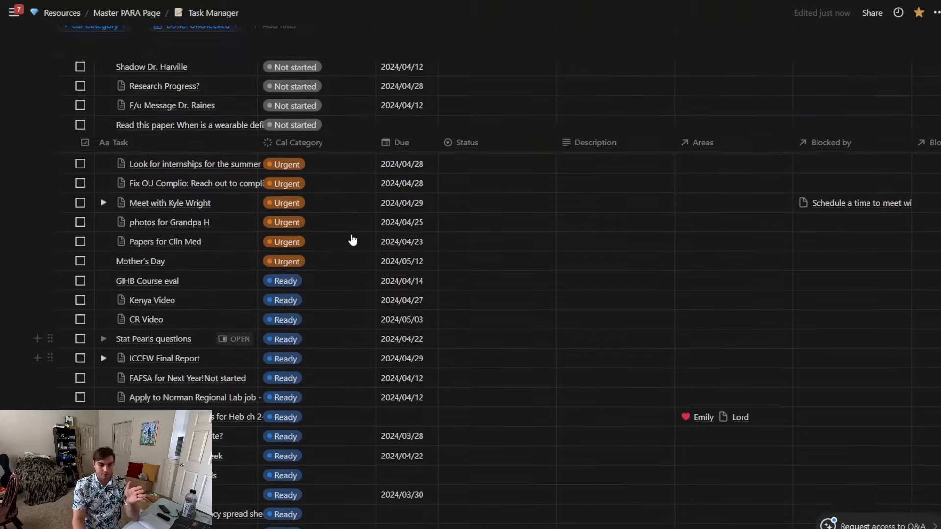
scroll("down", 3)
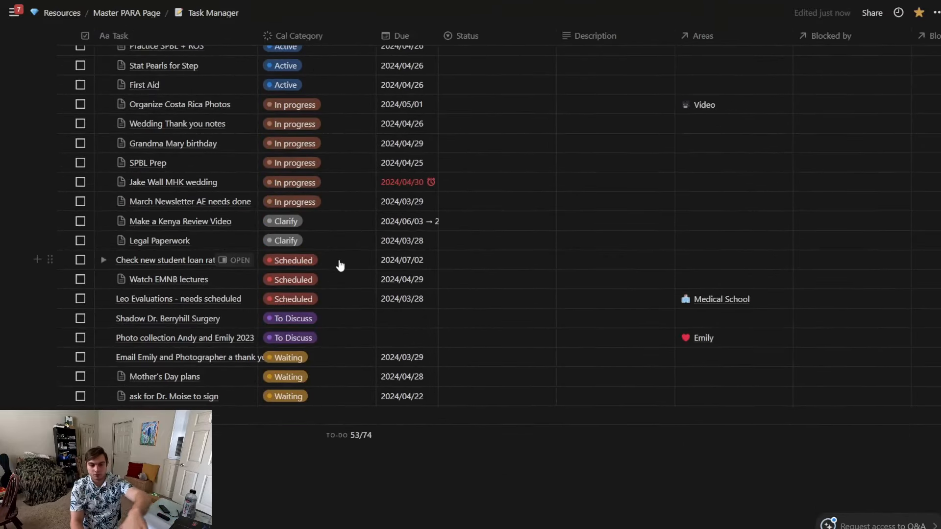
scroll("down", 3)
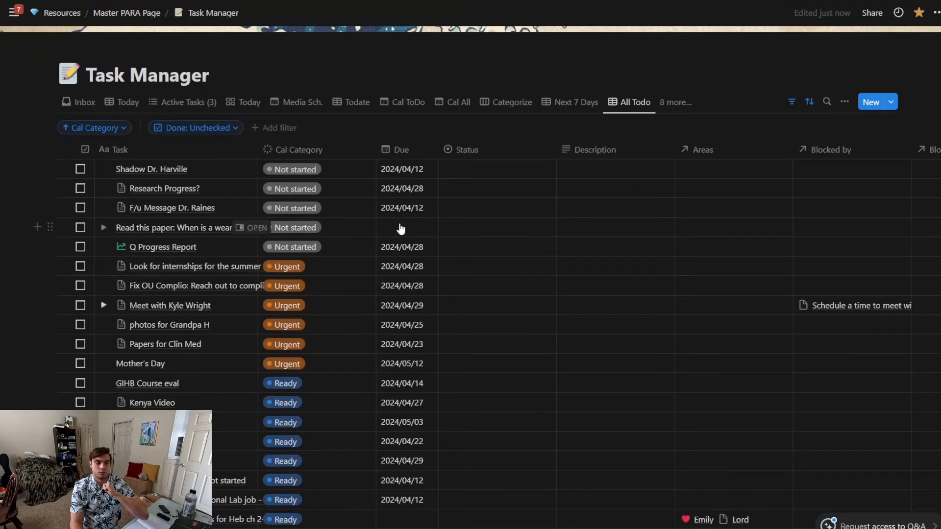
scroll("down", 3)
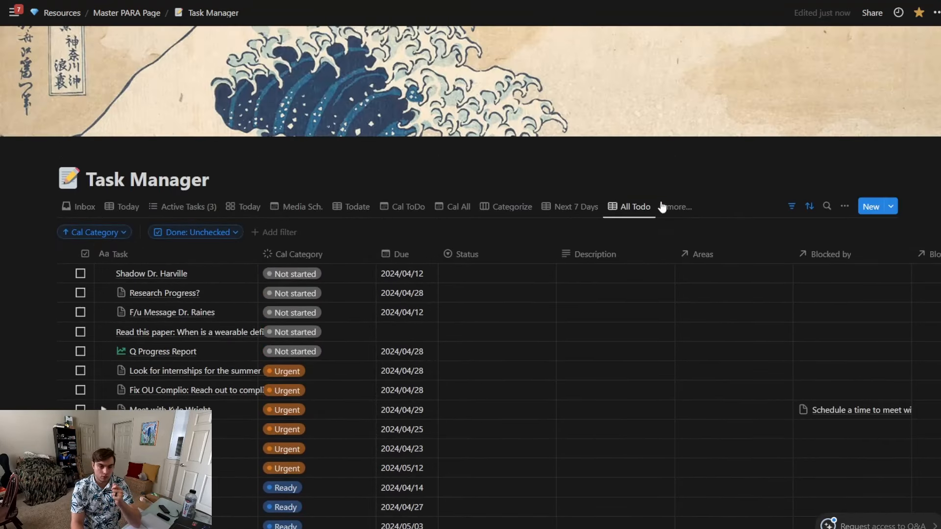
Browse the Project Tasks view grouped by project, then go back to the Today table
left_click(675, 207)
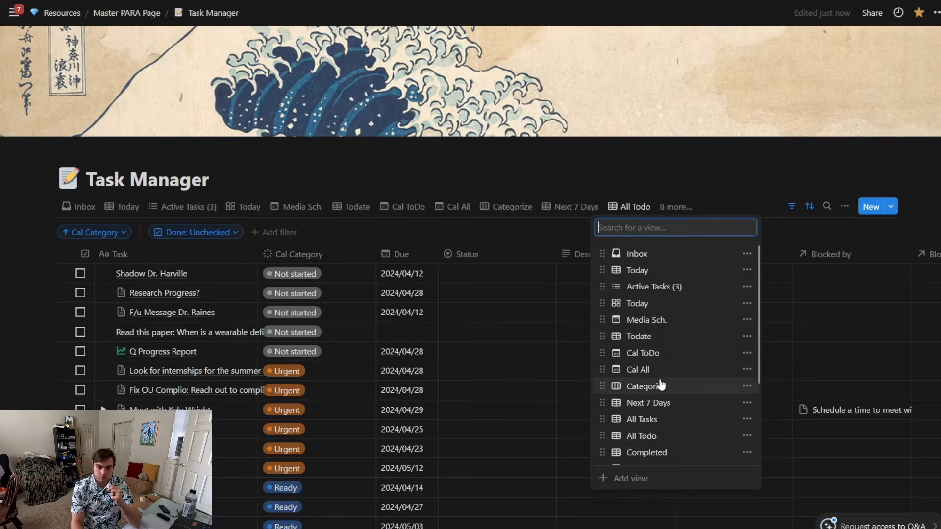
scroll("down", 3)
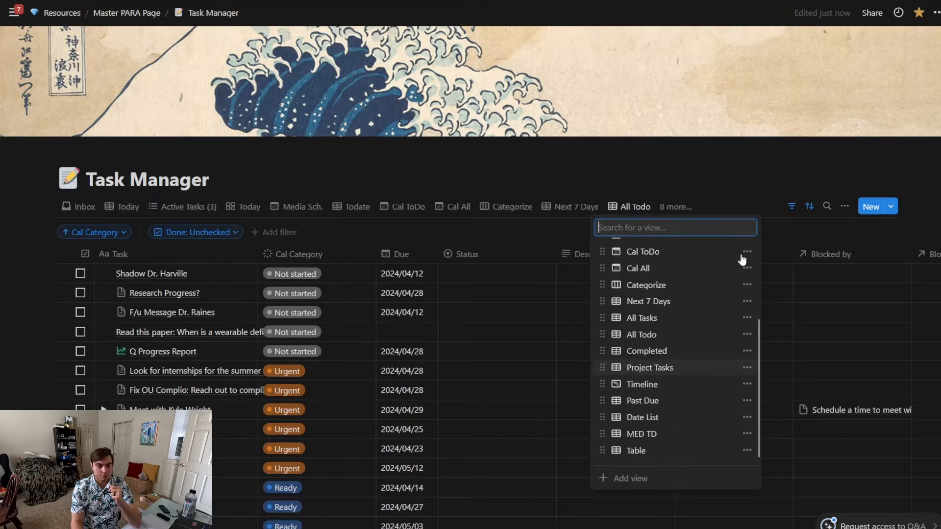
left_click(648, 367)
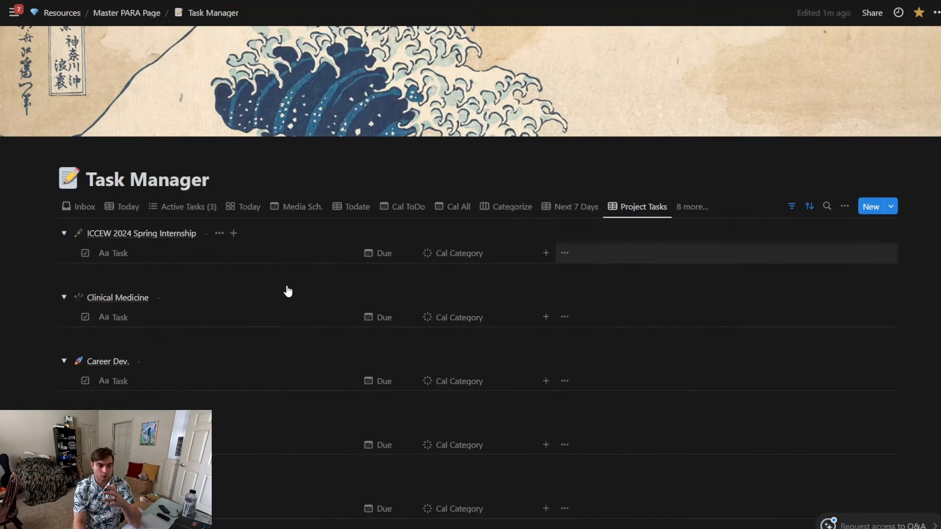
scroll("down", 3)
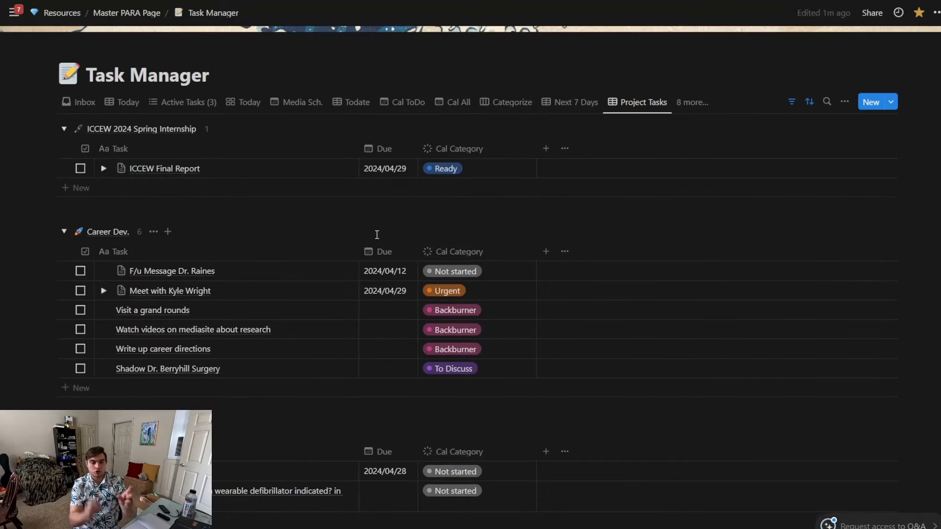
mouse_move(288, 276)
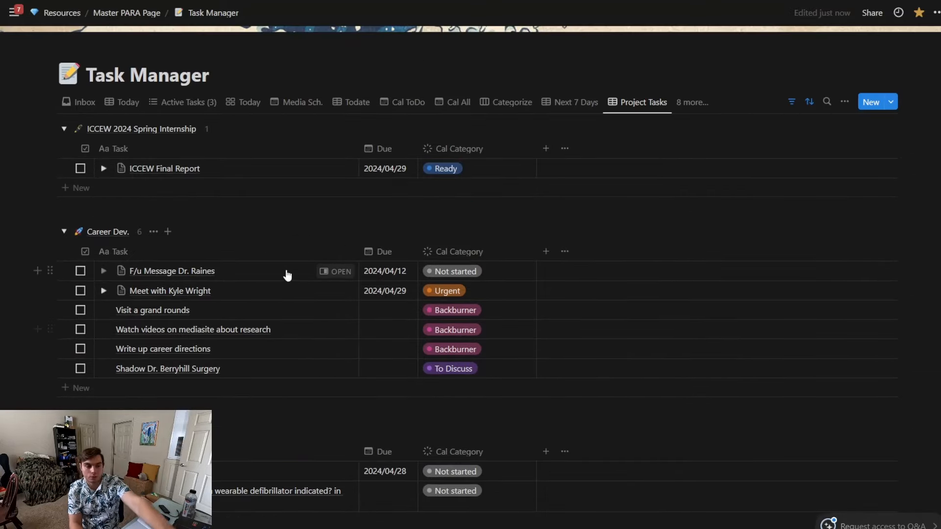
scroll("down", 3)
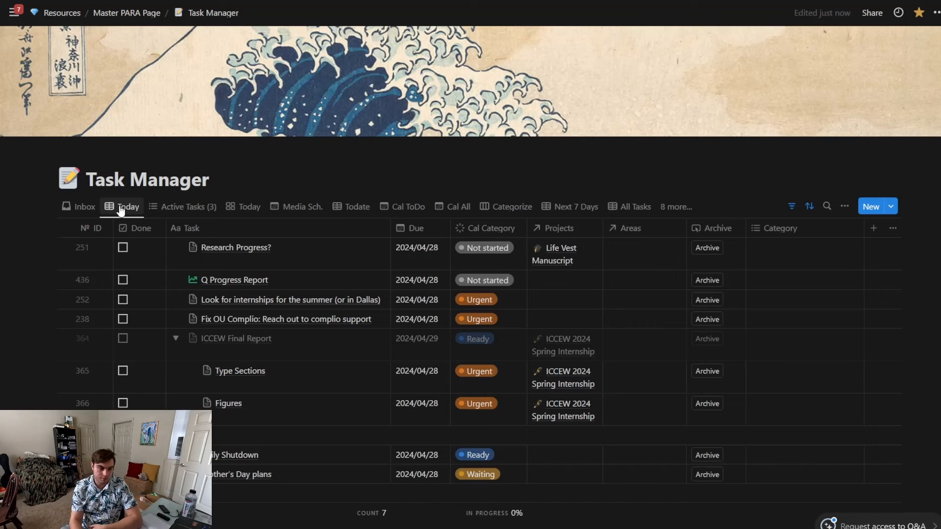
left_click(65, 279)
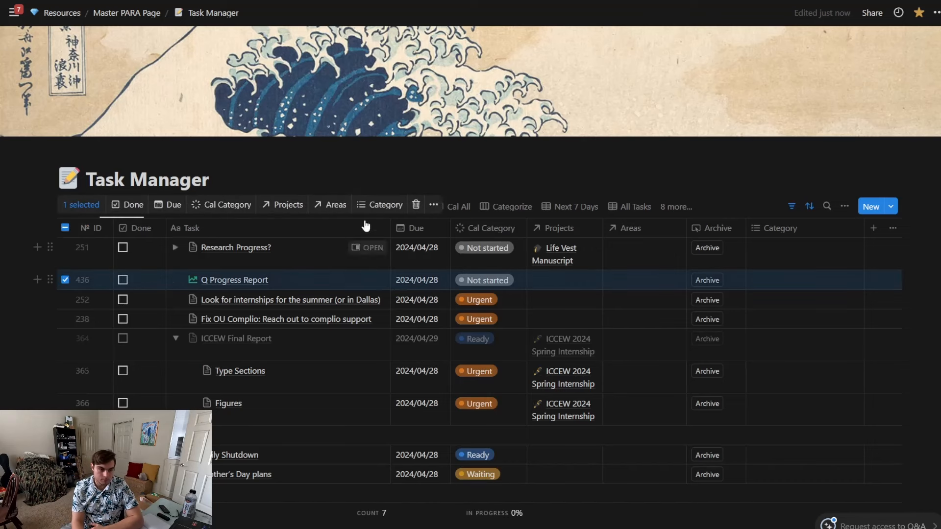